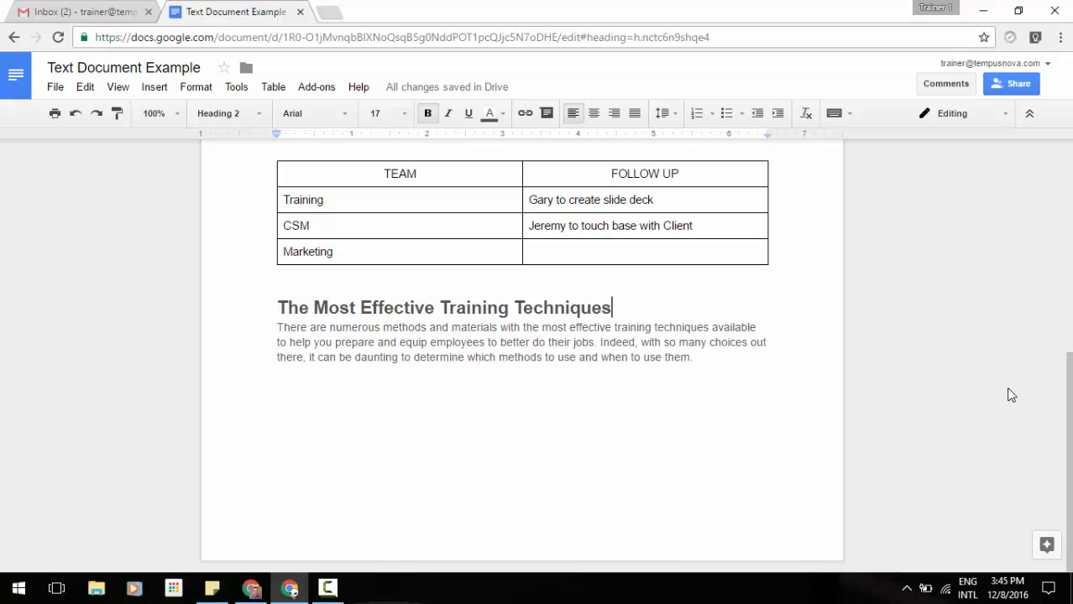
pyautogui.moveTo(1039, 477)
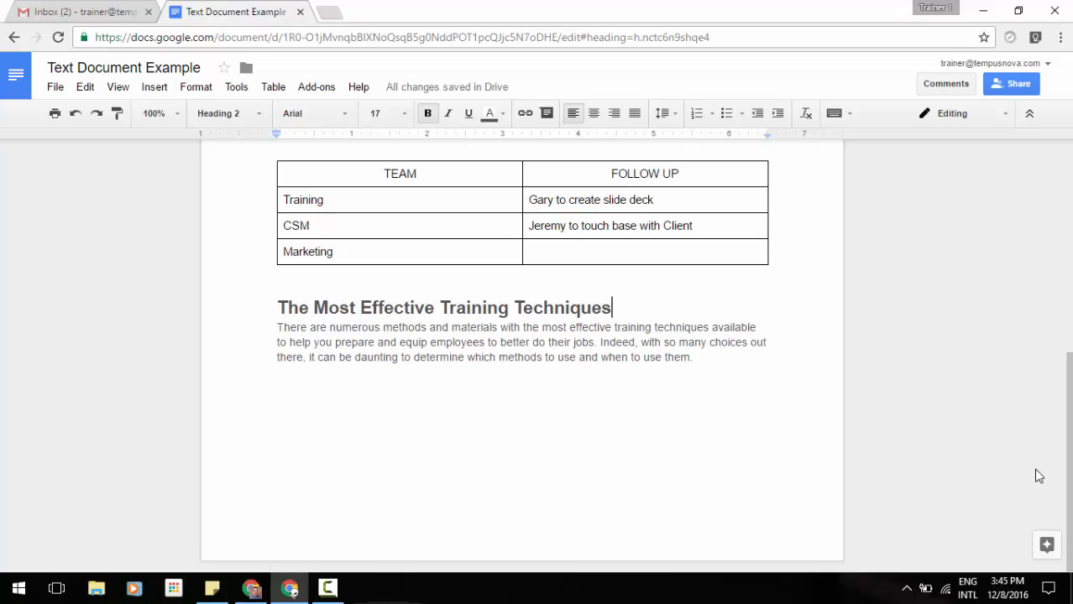
pyautogui.moveTo(1027, 523)
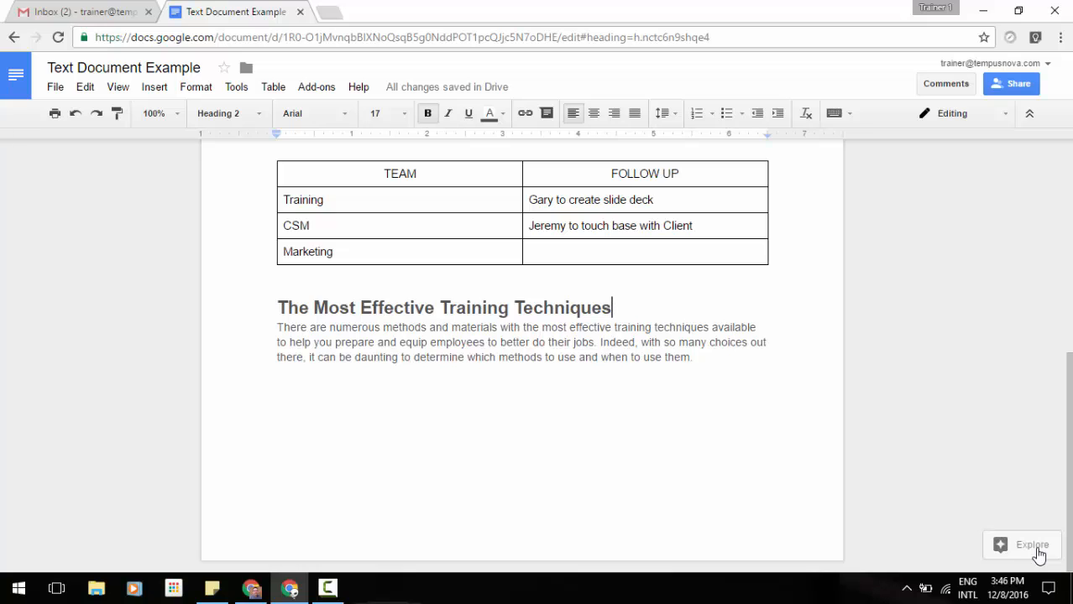
# Bring up the Explore panel's search suggestions (training methods, presentation slide, Gary and text).
pyautogui.click(1030, 544)
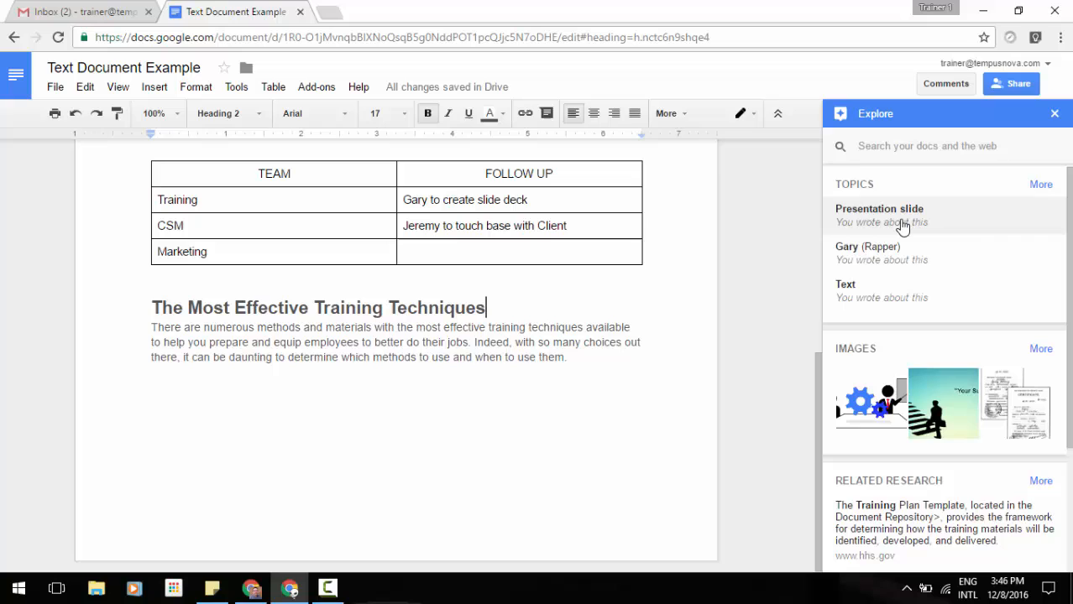
pyautogui.moveTo(826, 311)
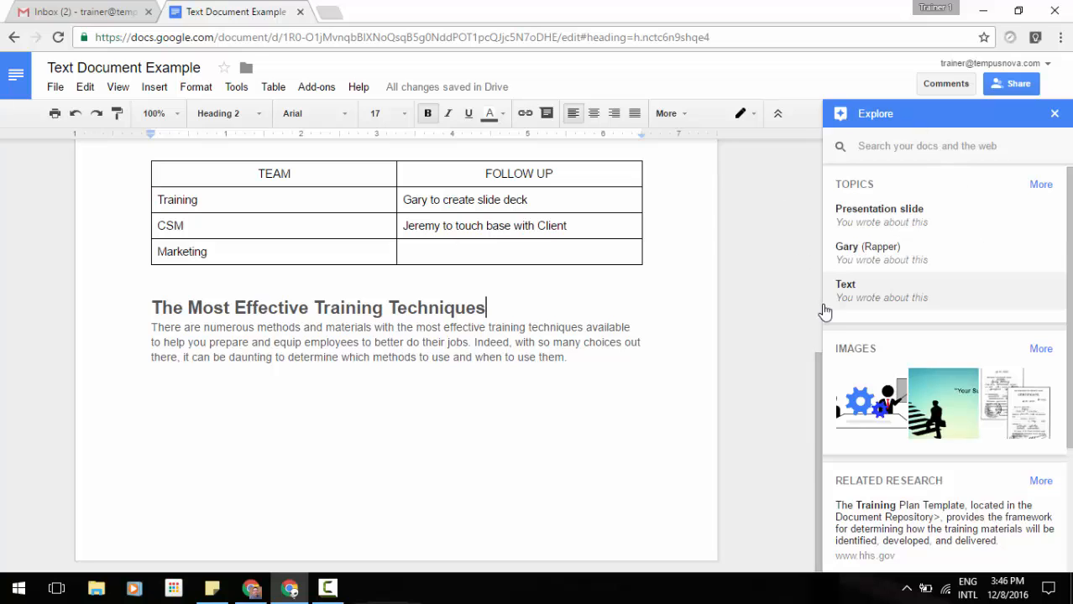
pyautogui.click(927, 144)
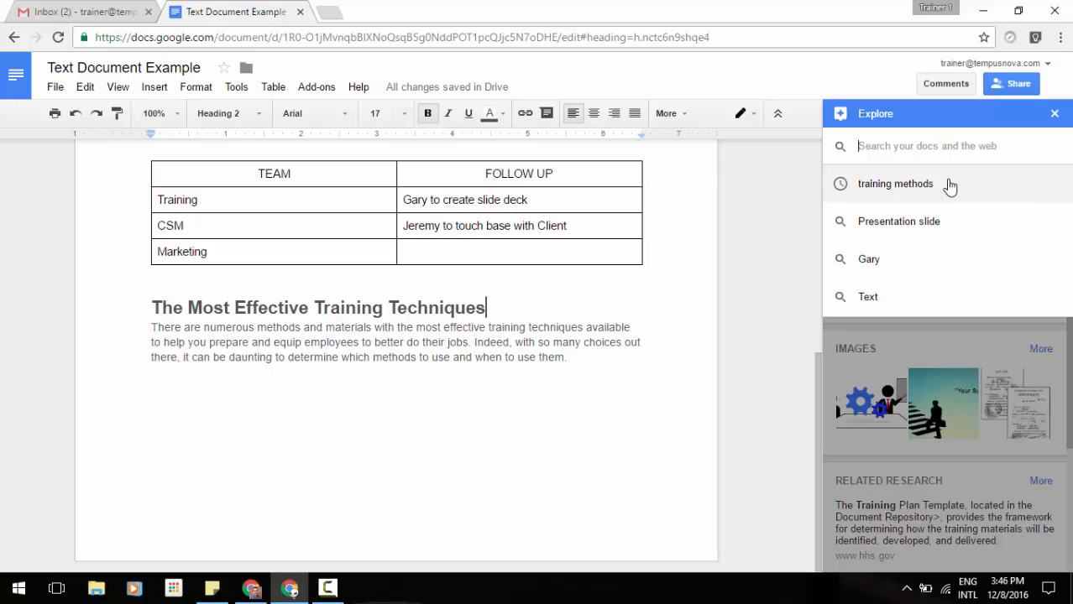
# Search Explore for 'training methods' and show the WEB results tab.
pyautogui.click(895, 183)
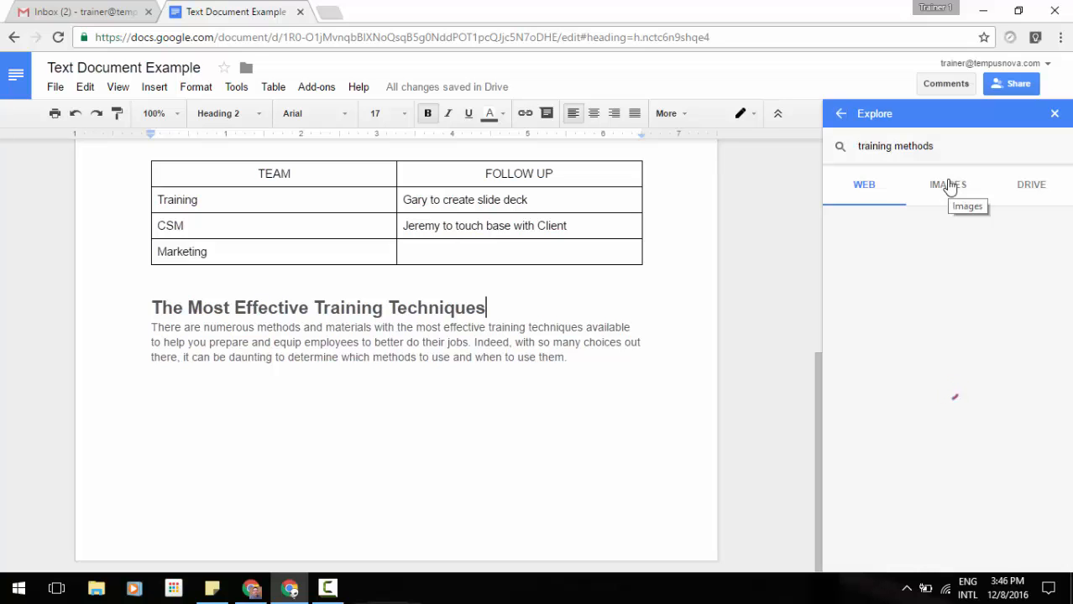
pyautogui.click(863, 185)
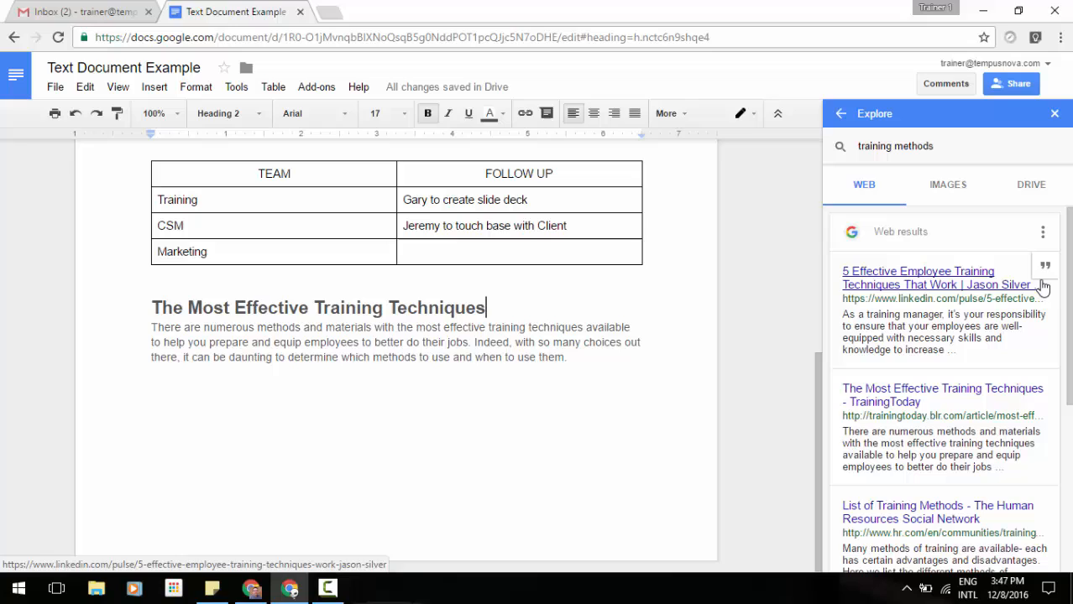
pyautogui.moveTo(1043, 231)
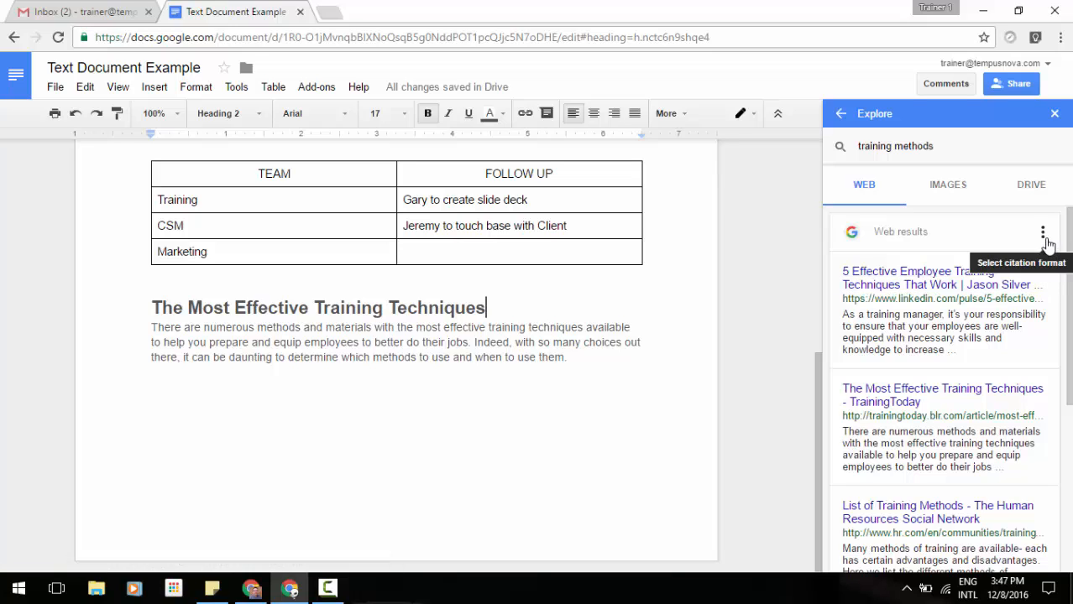
# Confirm APA citation format and cite the '5 Effective Employee Training Techniques That Work' article as a footnote.
pyautogui.click(1042, 232)
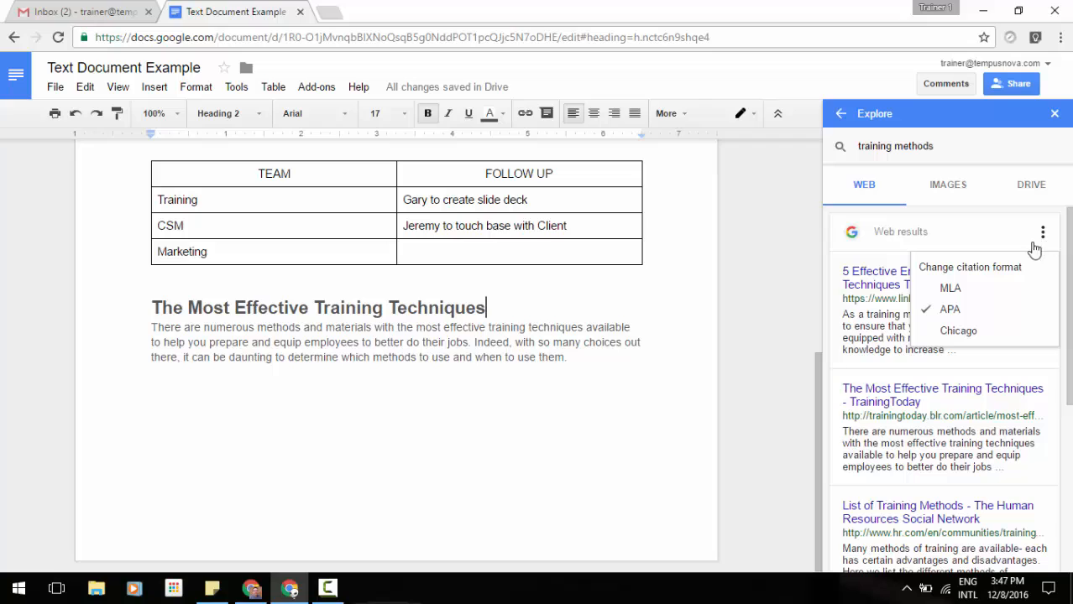
pyautogui.moveTo(950, 289)
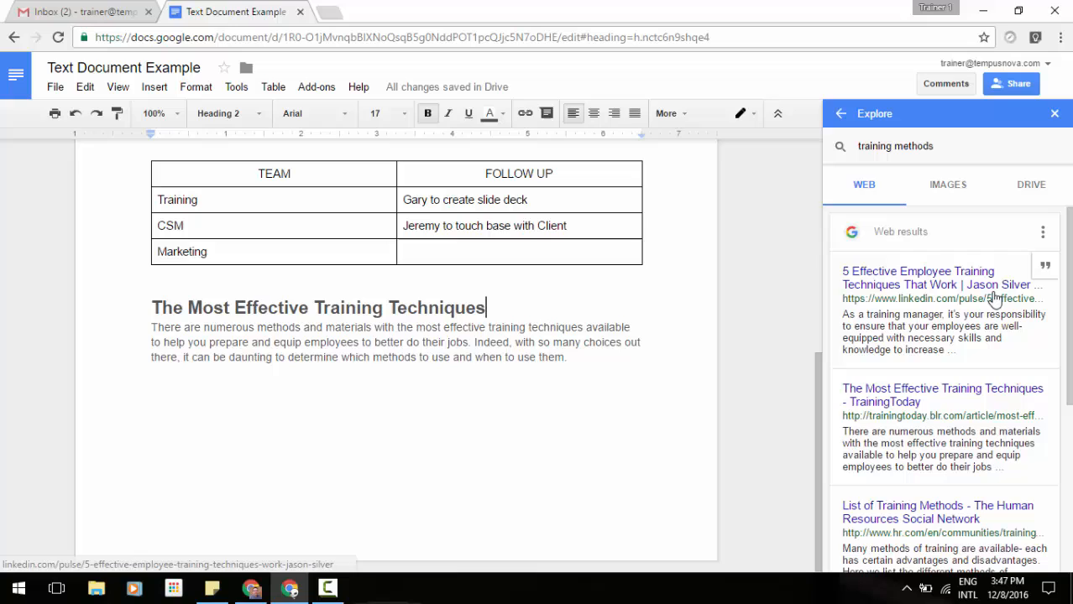
pyautogui.moveTo(1044, 267)
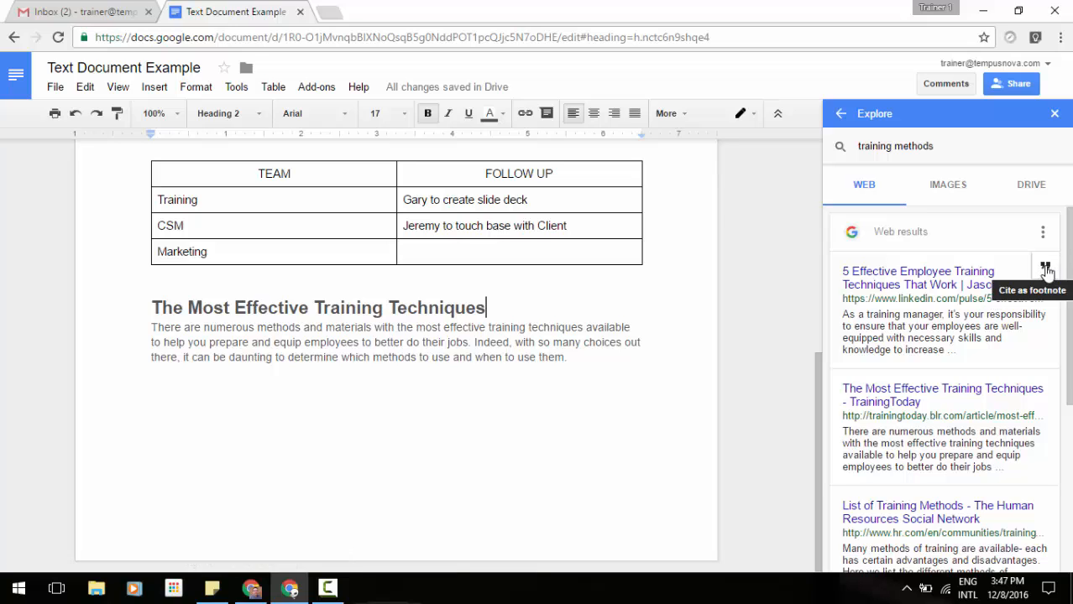
pyautogui.click(1046, 267)
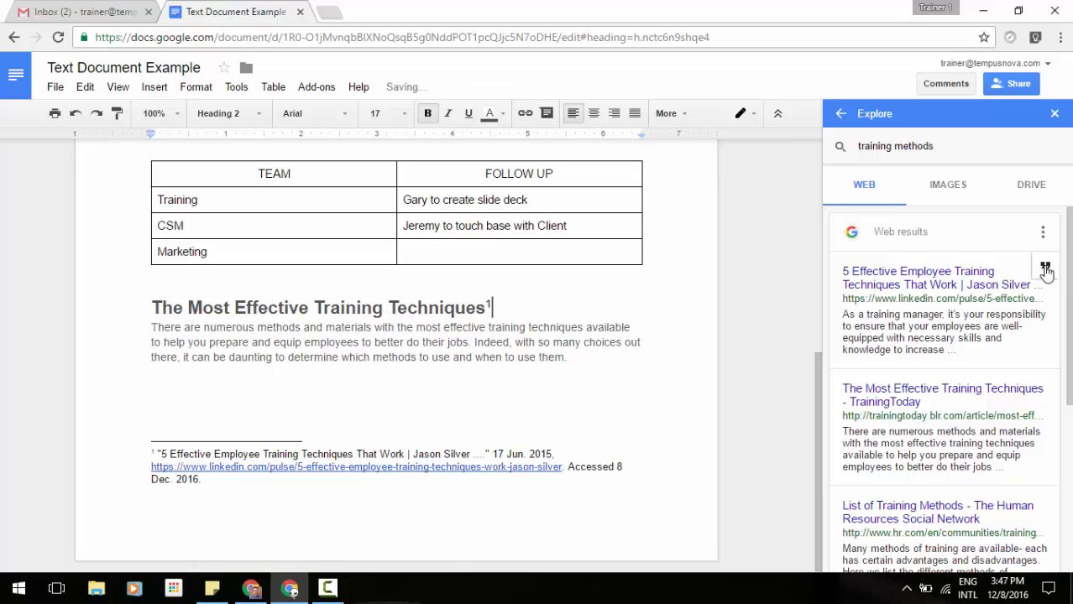